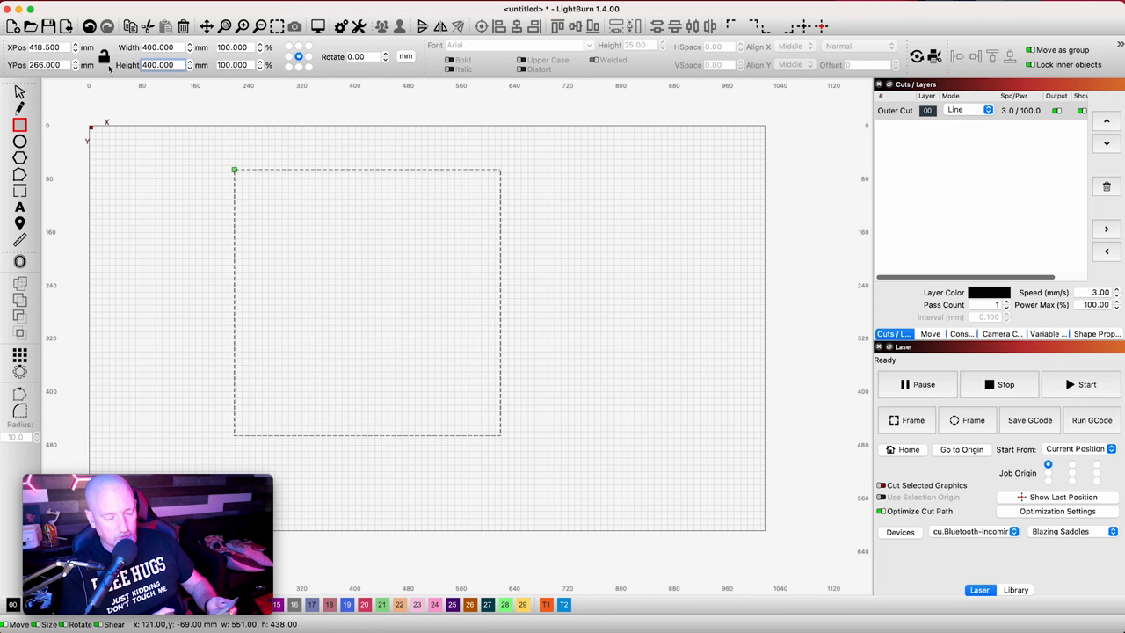
# - Add the heading text 'Material Type: 3mm Pine' above the test grid area
pyautogui.write('Material Type:')
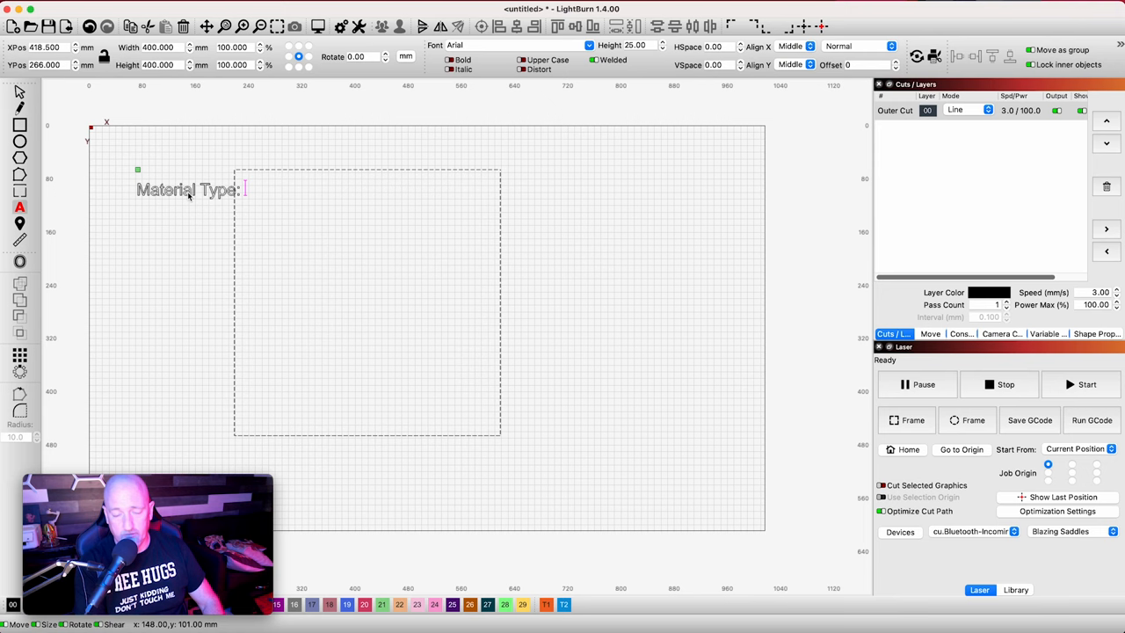
pyautogui.write('3mm Pine')
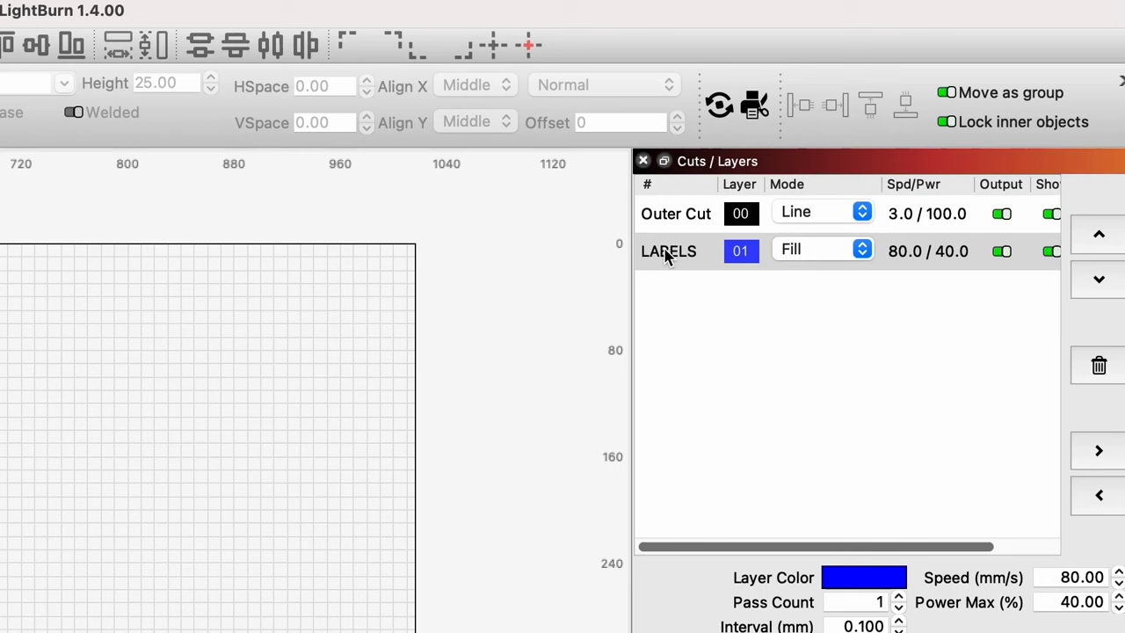
pyautogui.moveTo(668, 252)
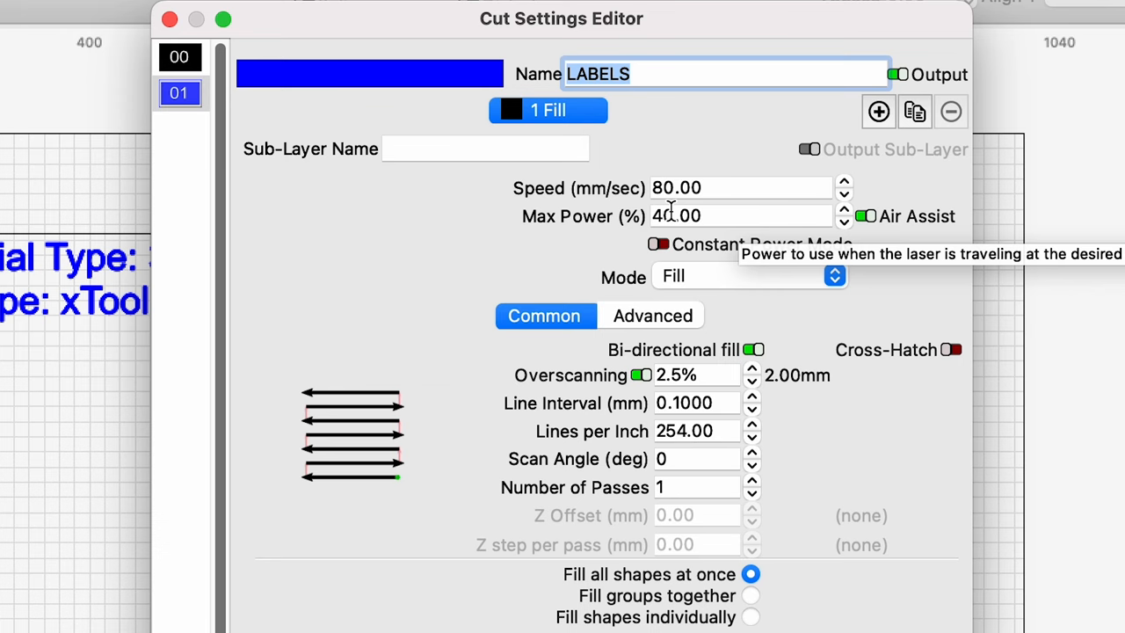
pyautogui.moveTo(332, 296)
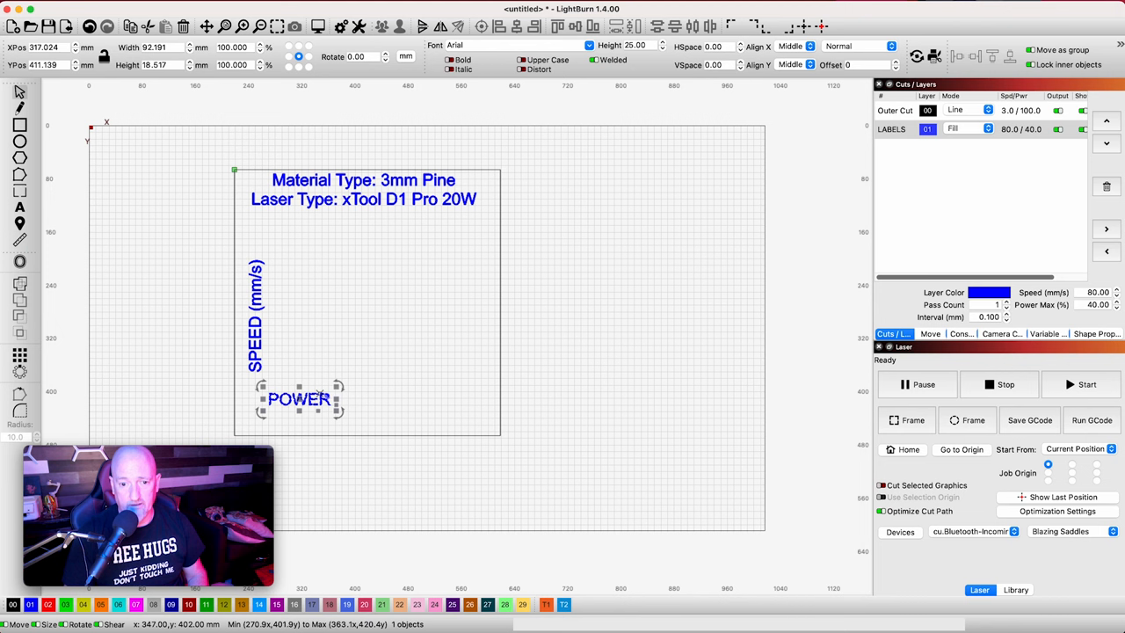
# - Move the POWER label to the bottom centre and set a '1' label beside the SPEED axis
pyautogui.moveTo(298, 397); pyautogui.dragTo(305, 261)
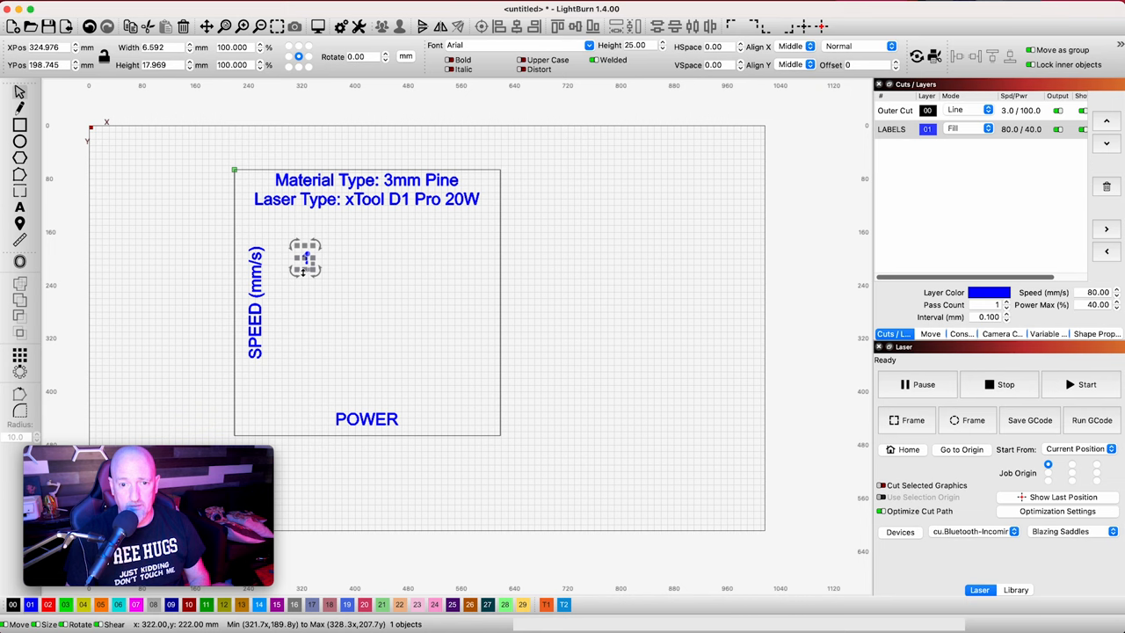
pyautogui.moveTo(305, 257); pyautogui.dragTo(281, 380)
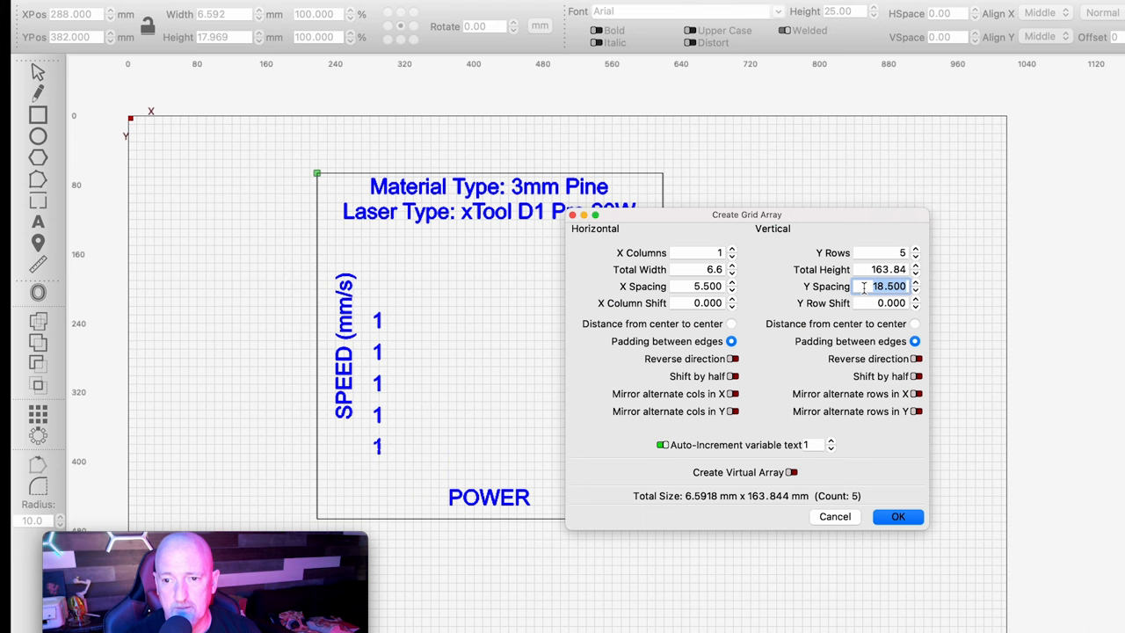
# - Array the speed labels into a numbered 1–5 column and start a five-column row of power labels
pyautogui.click(896, 517)
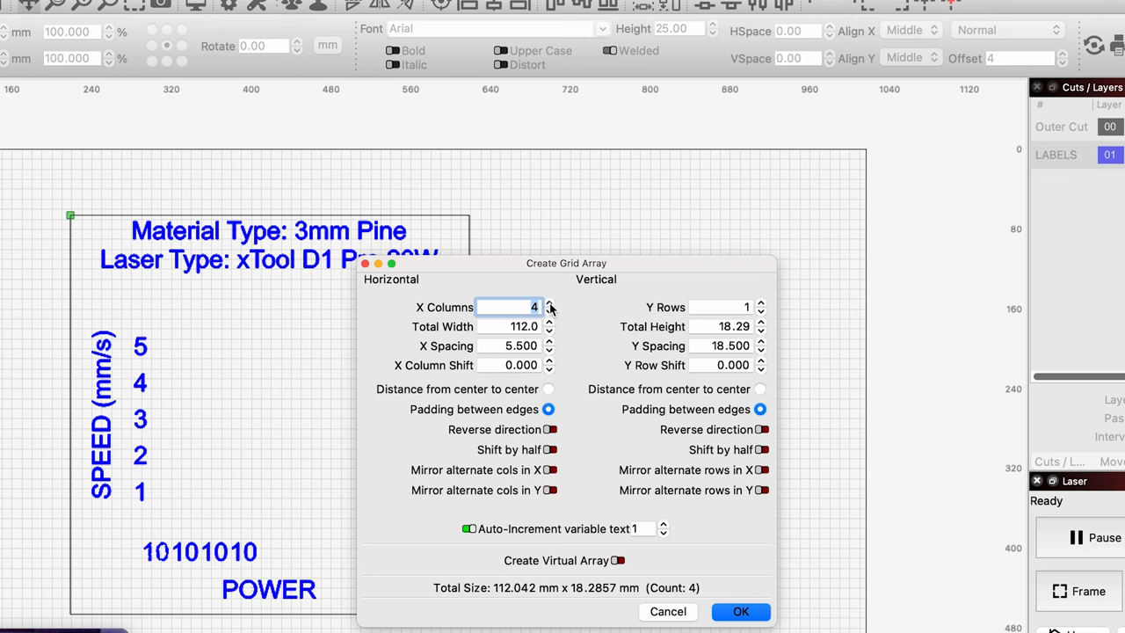
pyautogui.click(740, 612)
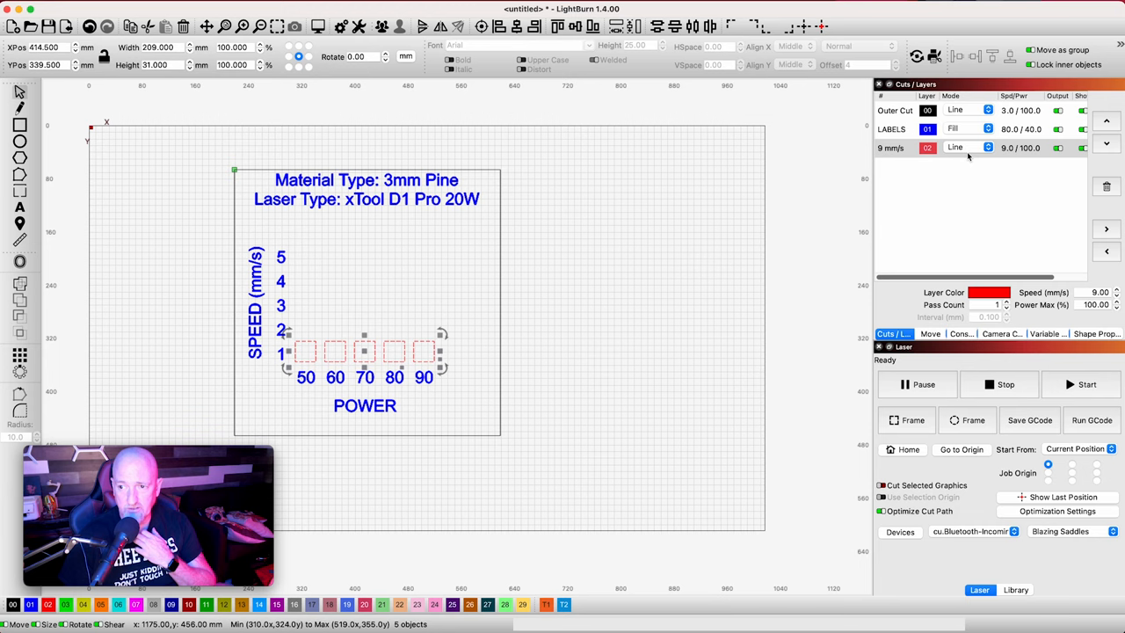
# - Name the red squares' layer '1 MM/S' with a speed of 1 mm/s
pyautogui.doubleClick(928, 147)
pyautogui.write('1')
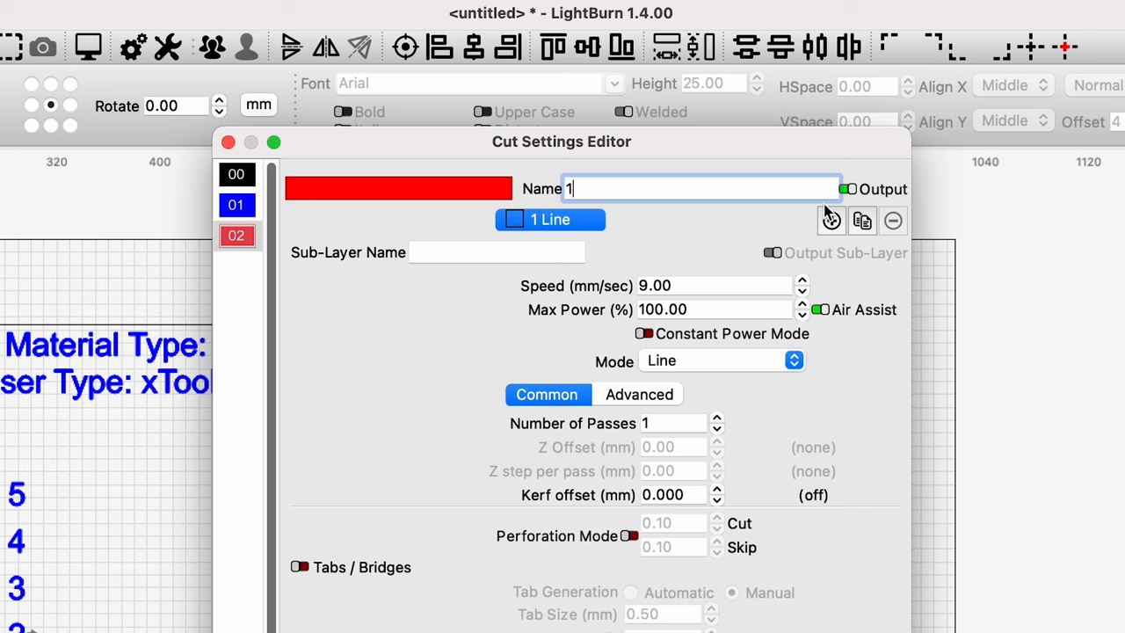
pyautogui.write('MM/S')
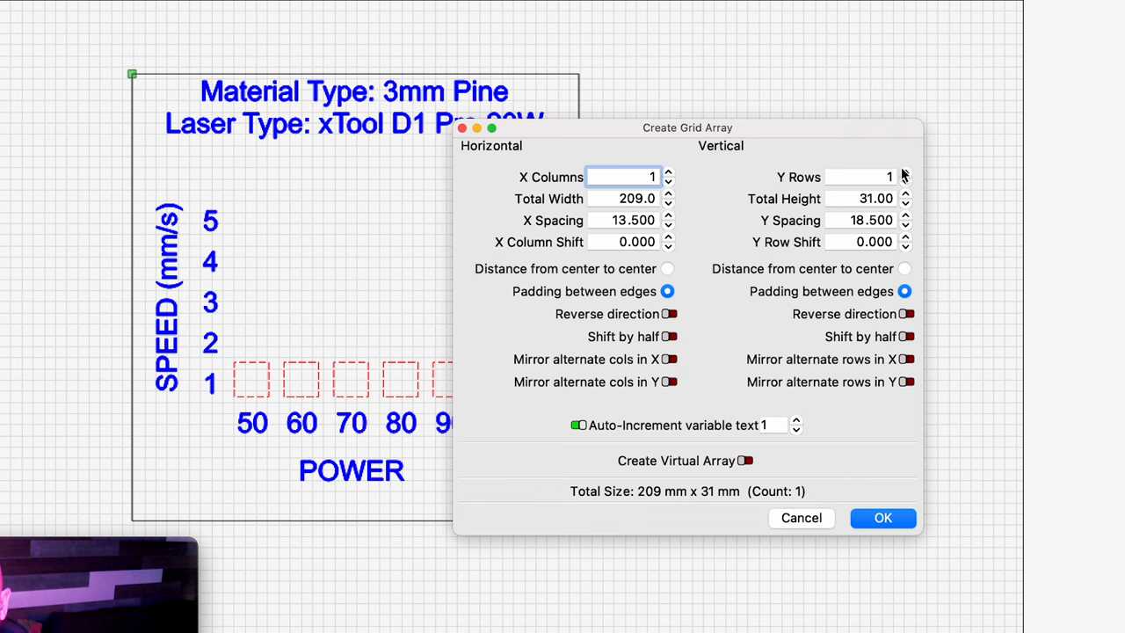
# - Array the row of red squares upward into 5 rows at 18.5 mm spacing
pyautogui.click(907, 172)
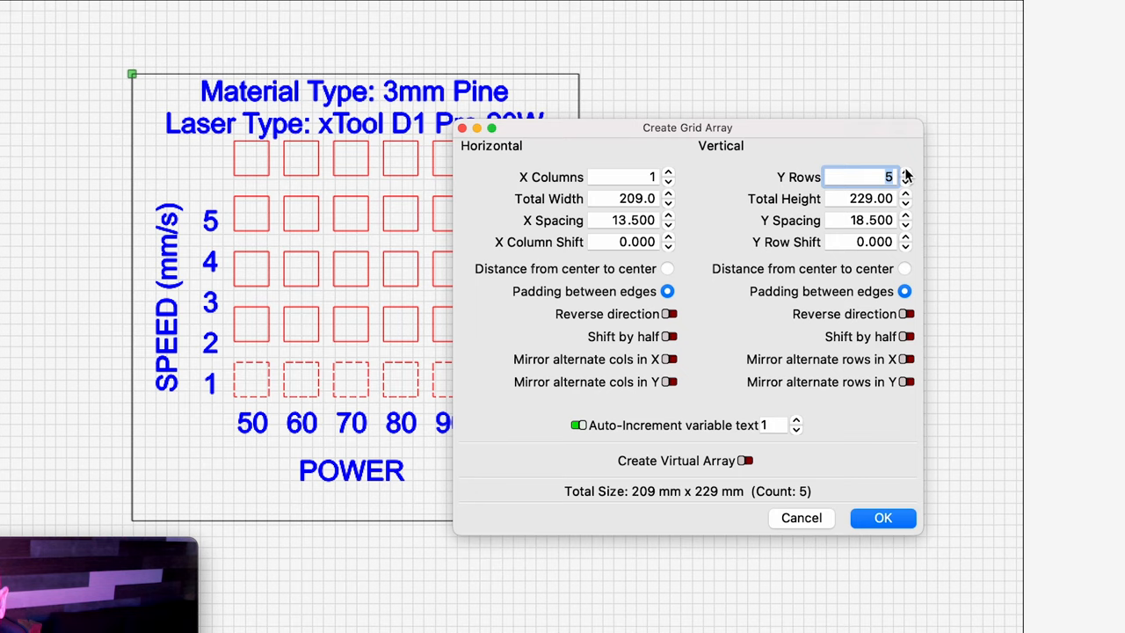
pyautogui.click(883, 517)
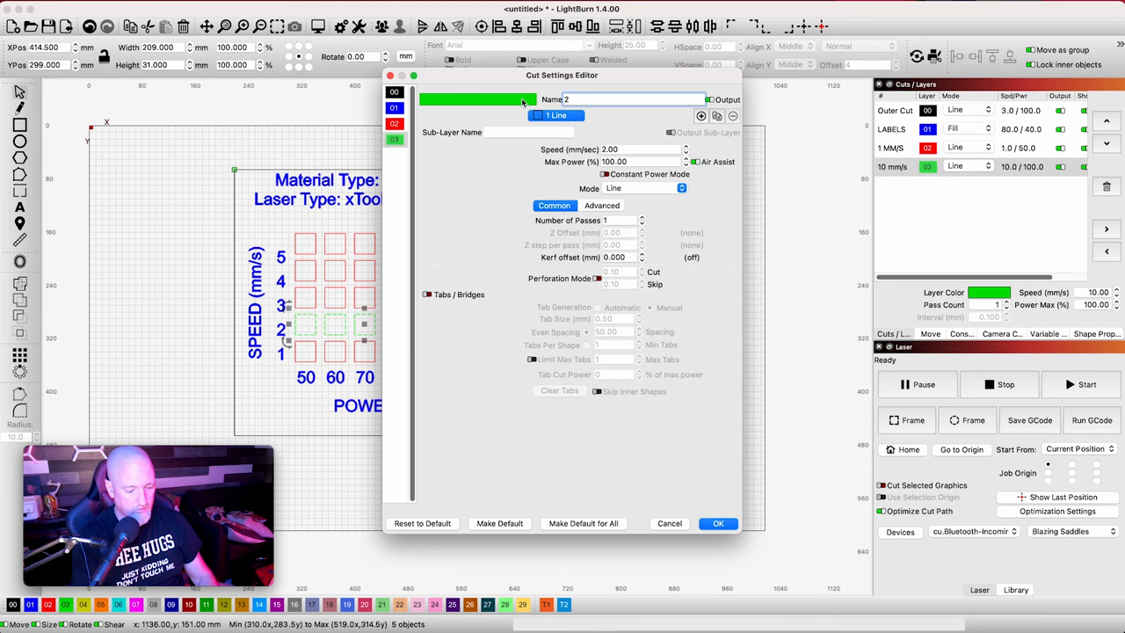
# - Assign the remaining rows to coloured layers named 2–5 mm/s with matching speeds
pyautogui.click(717, 523)
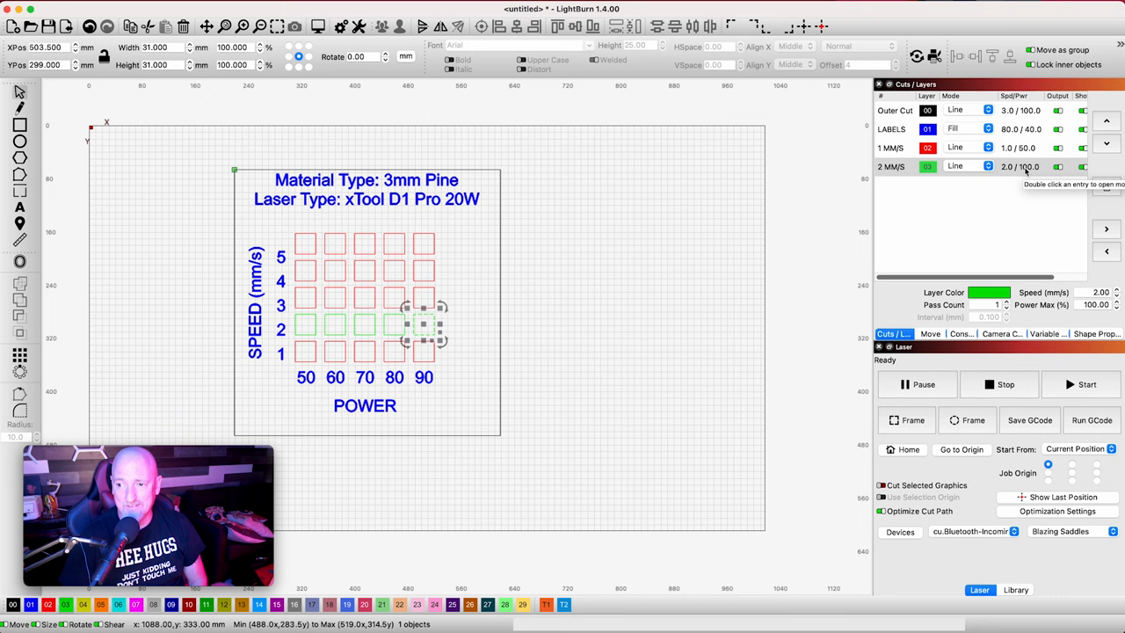
pyautogui.click(83, 605)
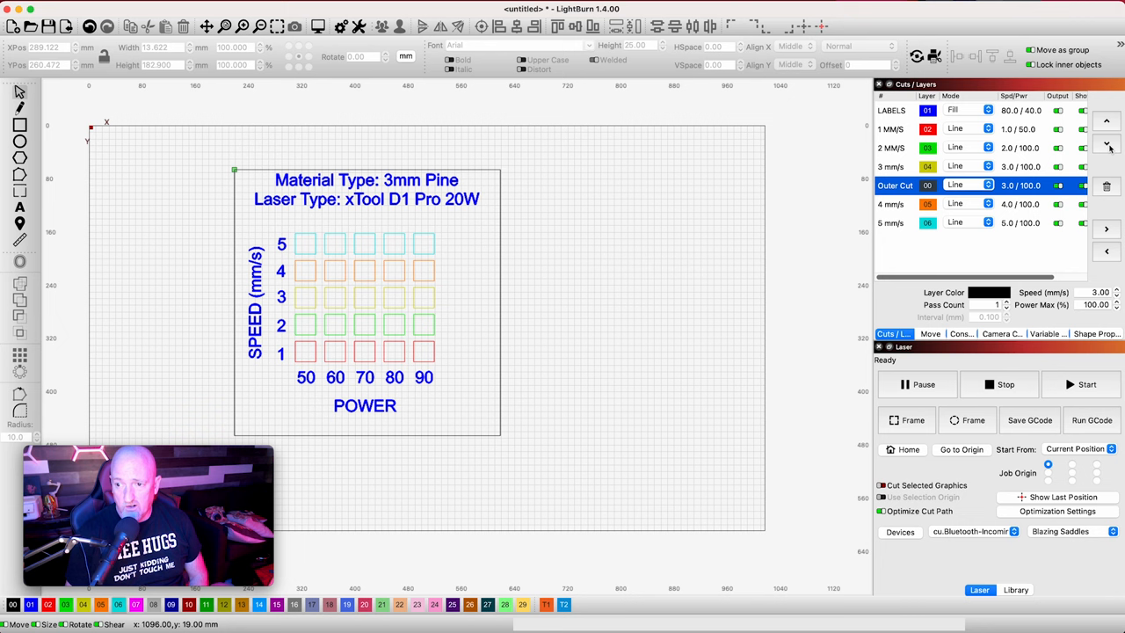
# - Move the Outer Cut layer below the 1–5 mm/s square layers
pyautogui.click(1107, 148)
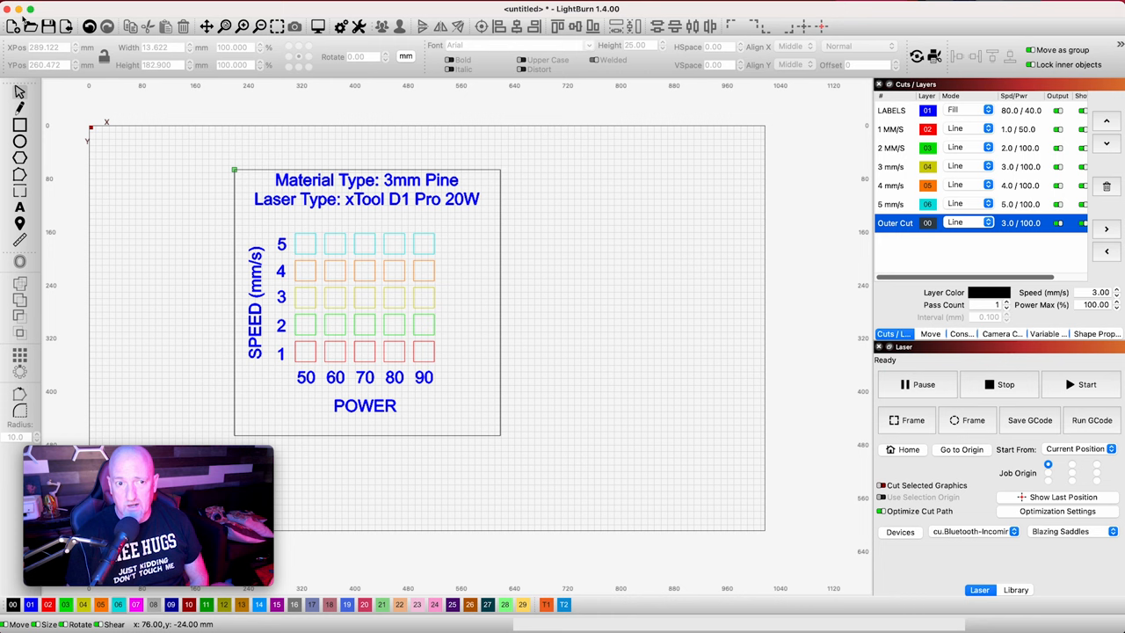